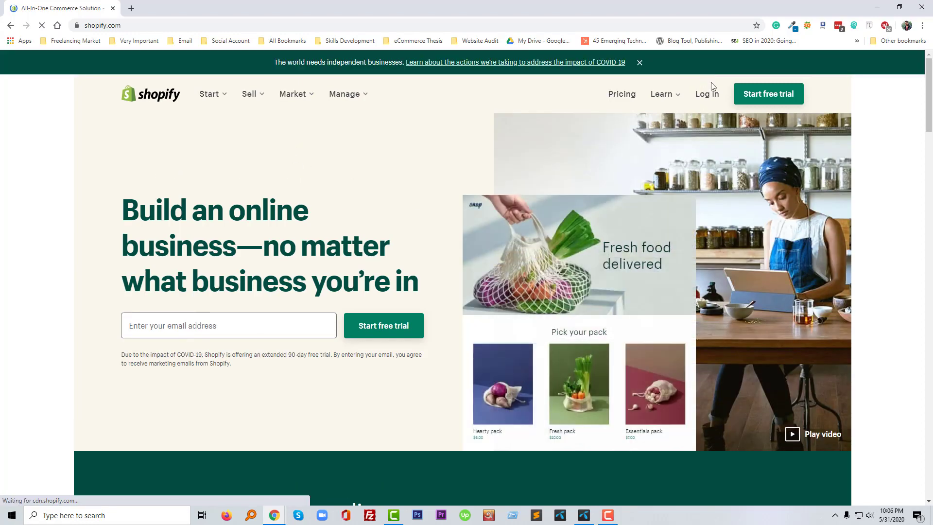
pyautogui.moveTo(707, 94)
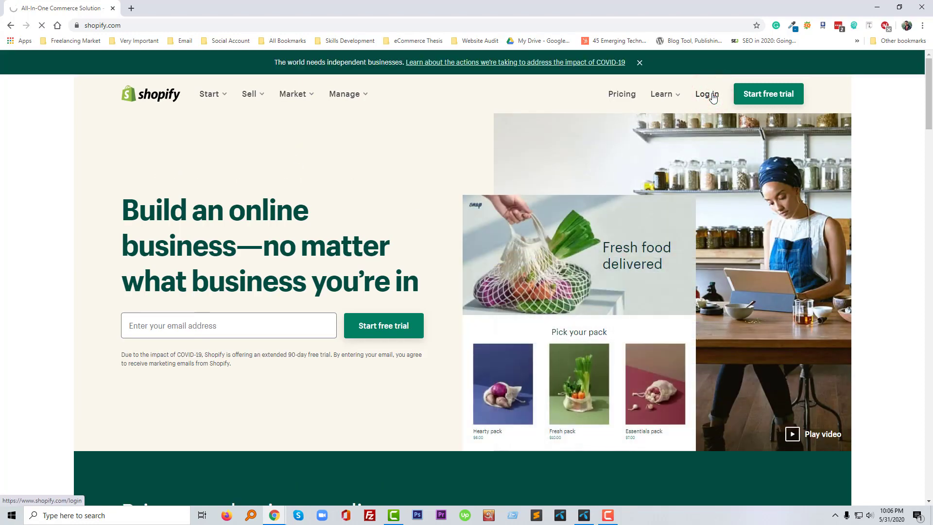
# Go to the Shopify login page from the shopify.com top navigation.
pyautogui.click(707, 94)
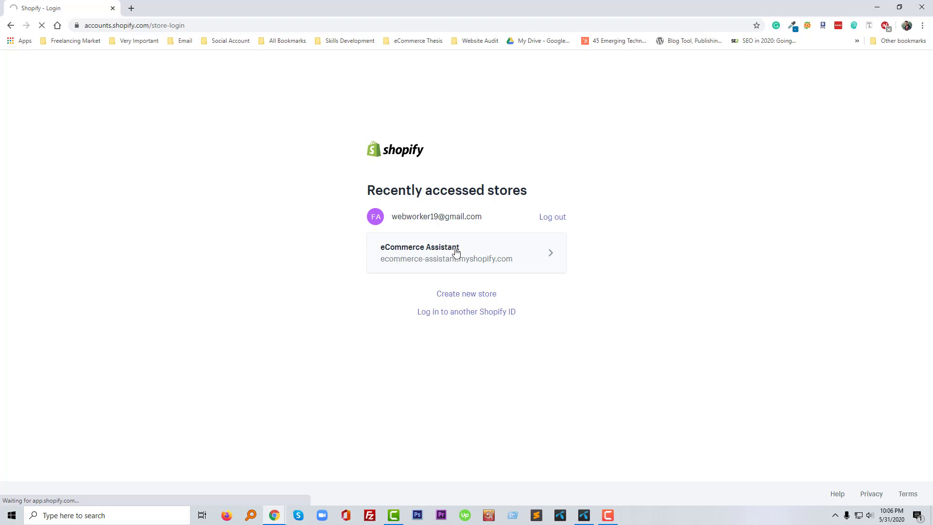
# Enter the eCommerce Assistant store admin and show its Apps page with the installed apps.
pyautogui.click(446, 253)
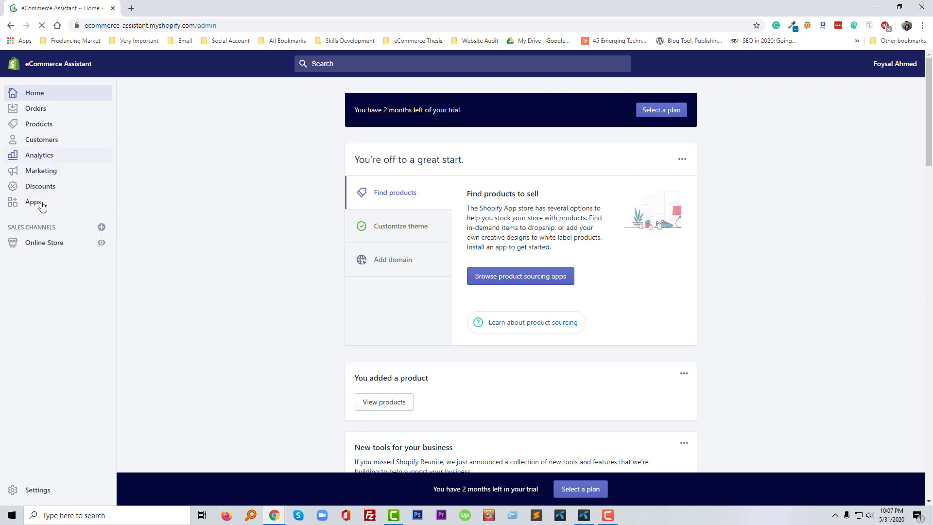
pyautogui.click(33, 202)
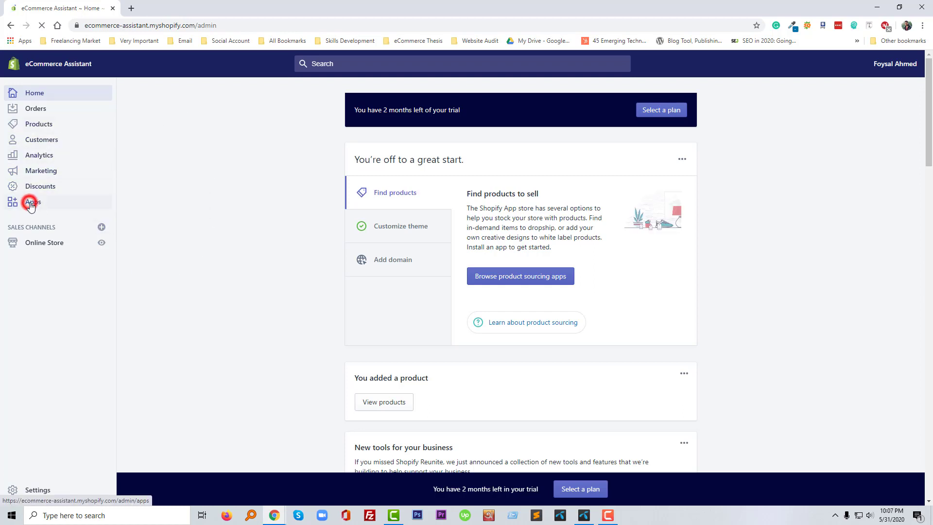
pyautogui.click(33, 202)
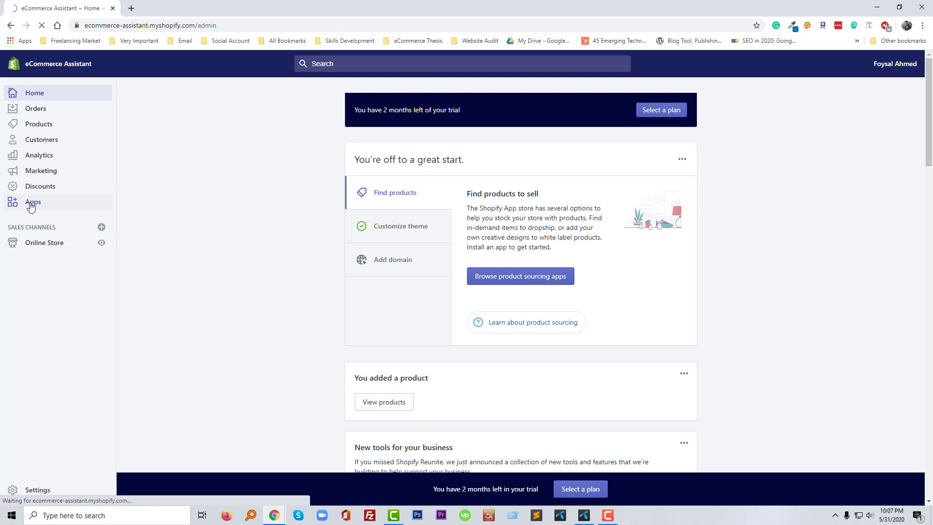
pyautogui.click(34, 202)
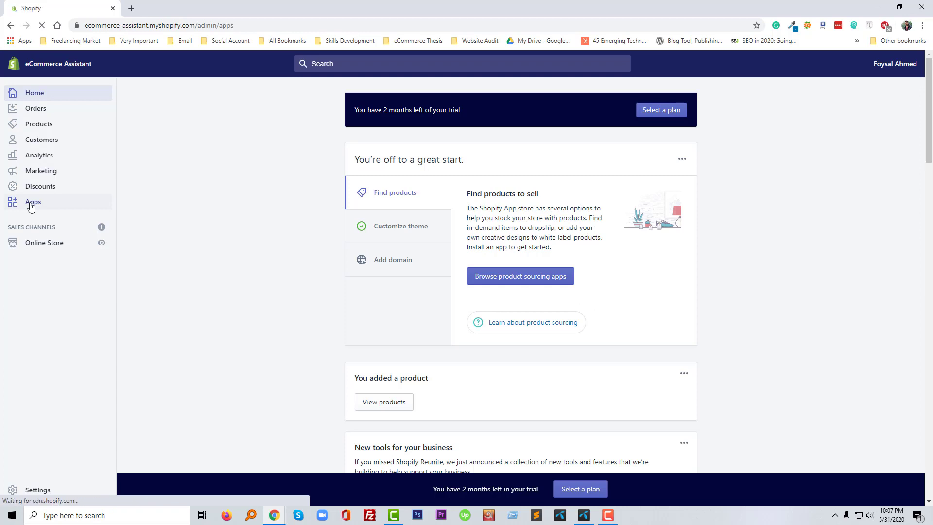
pyautogui.click(33, 202)
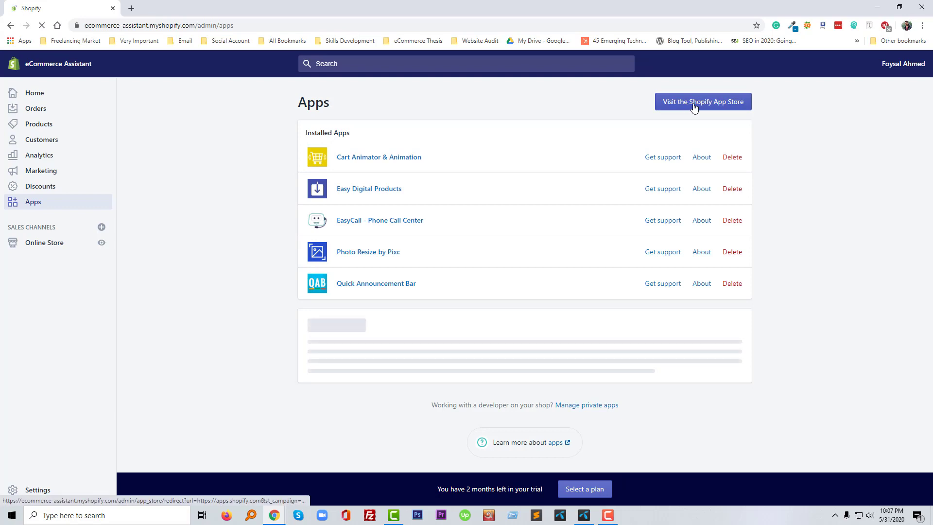
# Visit the Shopify App Store home page in a new tab.
pyautogui.click(702, 101)
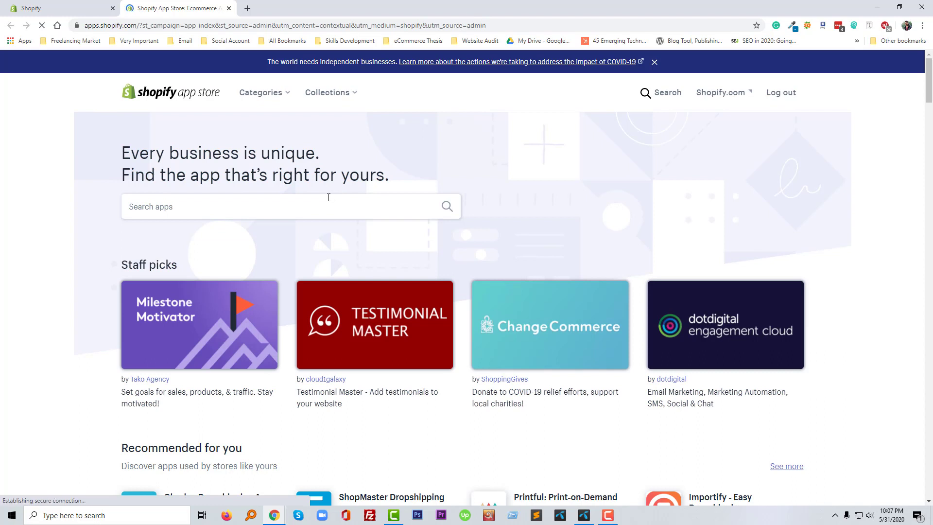
# Search apps for 'EU Cookie Bar GDPR - 100% FREE' and choose the Booster Apps result.
pyautogui.write('EU Cookie Bar GDPR - 100% FREE')
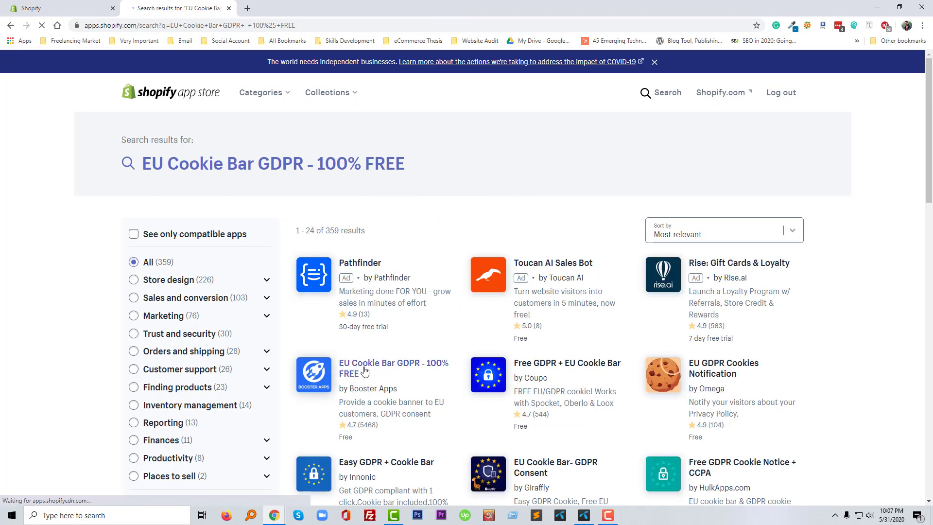
pyautogui.moveTo(372, 367)
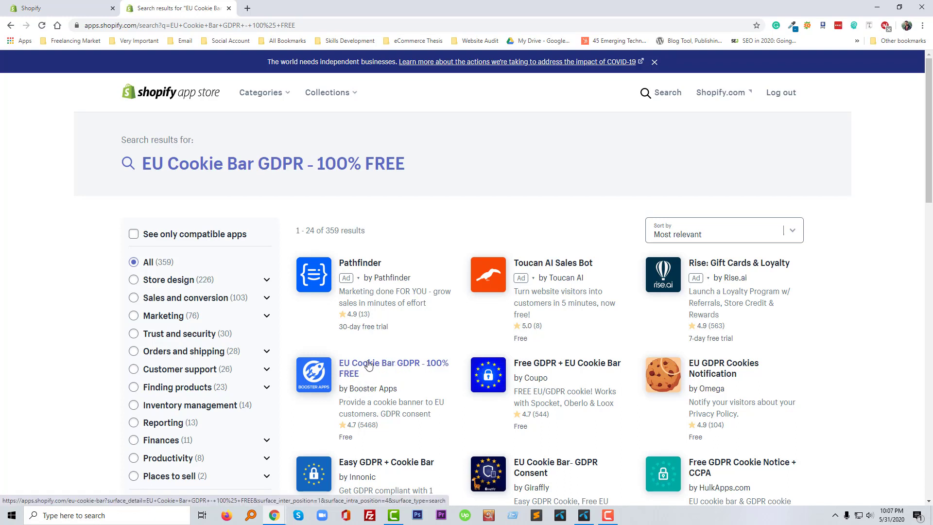
pyautogui.moveTo(350, 425)
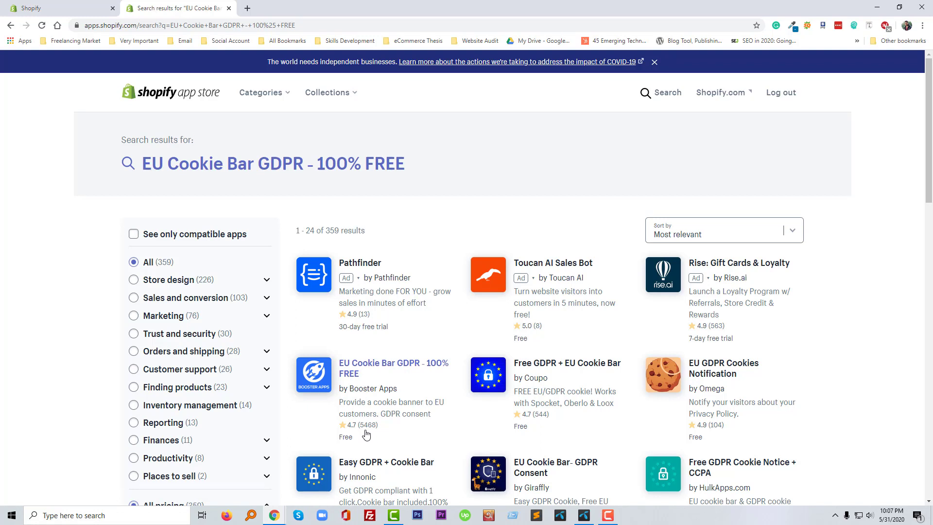
pyautogui.moveTo(351, 375)
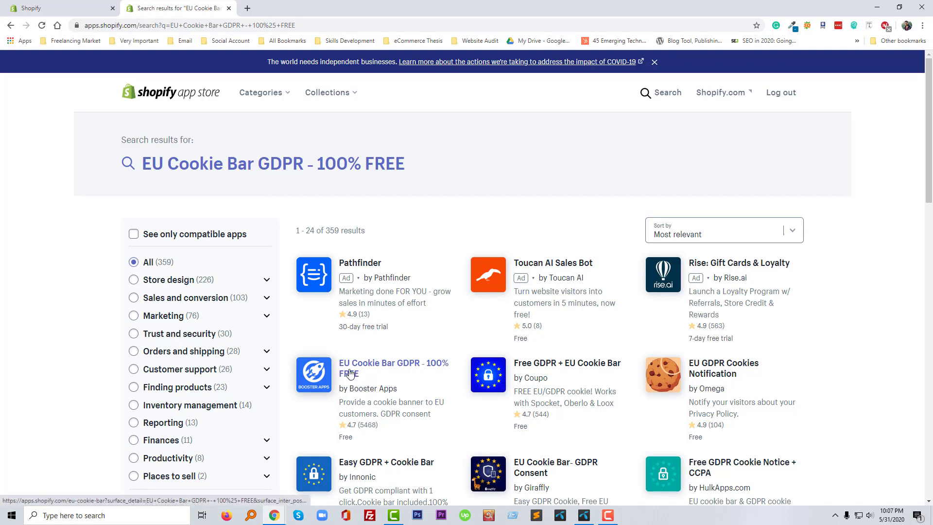
pyautogui.click(351, 372)
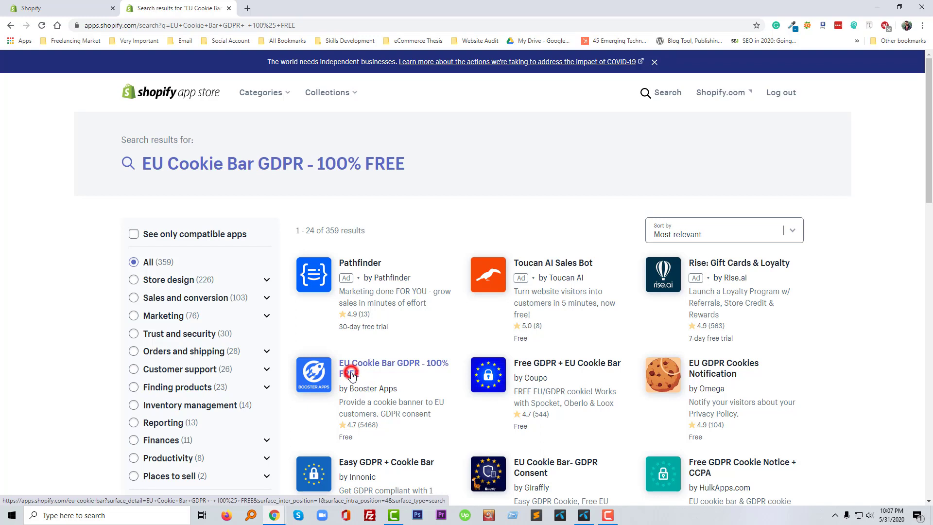
pyautogui.click(351, 373)
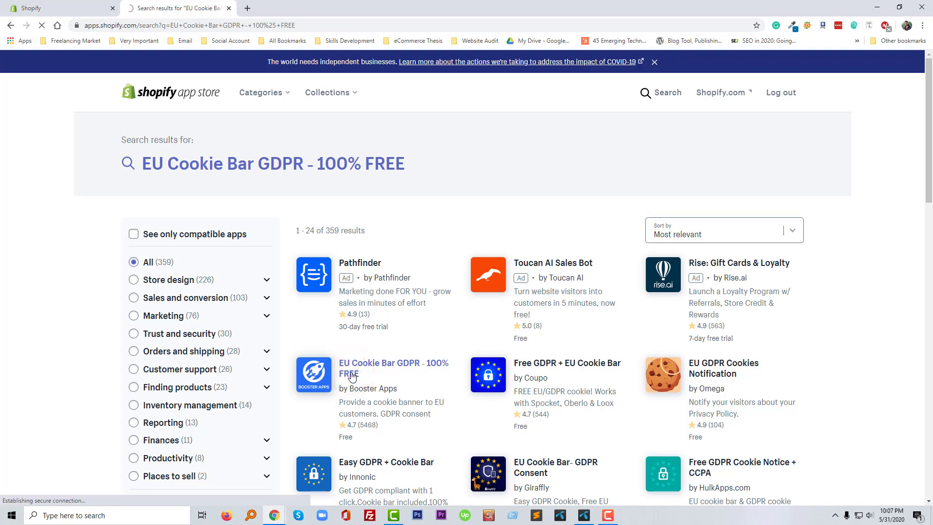
pyautogui.click(378, 363)
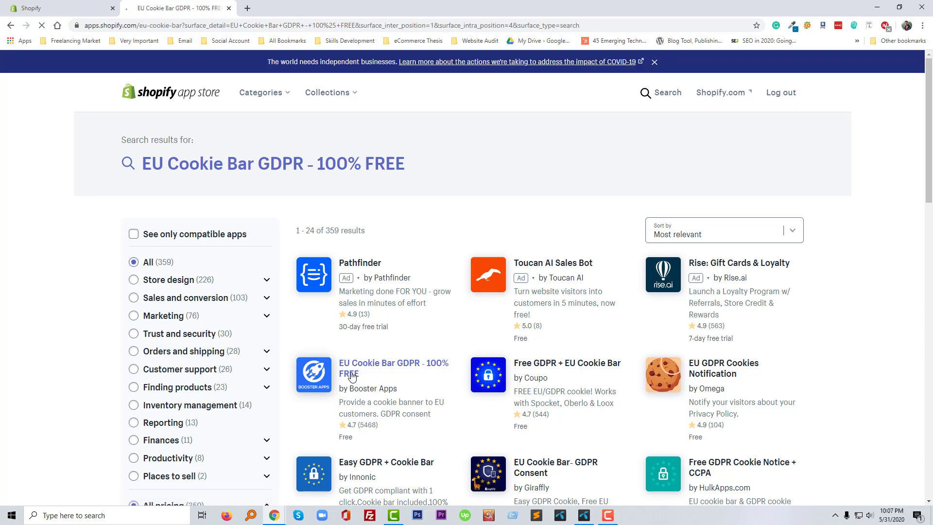
# Add the EU Cookie Bar GDPR app to the store, reaching its install authorization page.
pyautogui.click(393, 368)
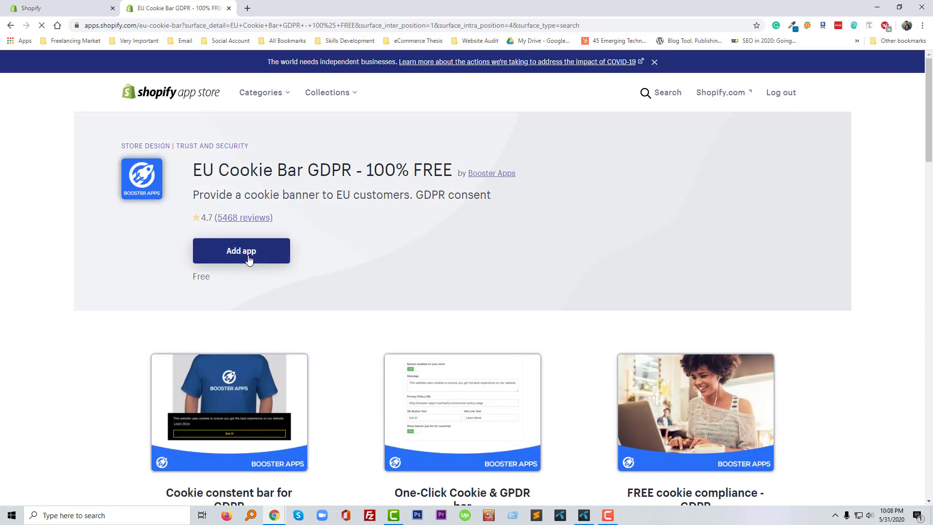
pyautogui.click(241, 249)
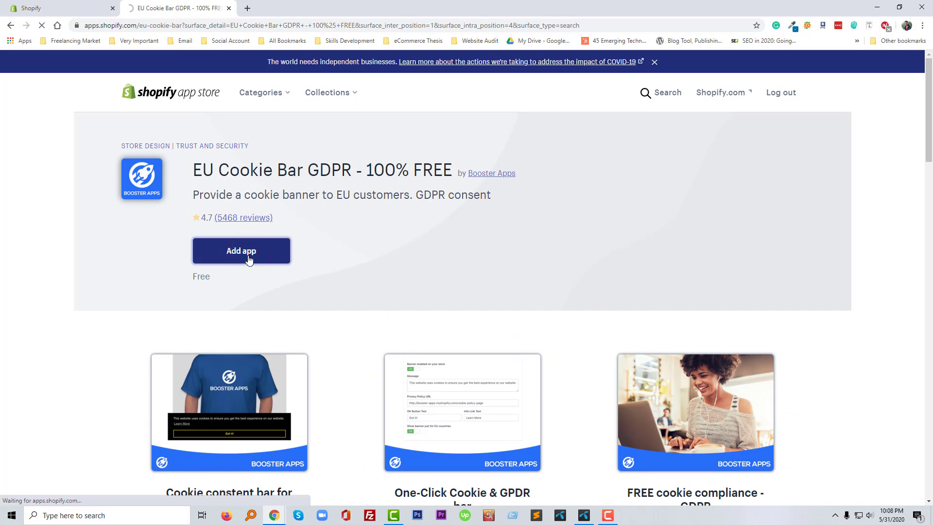
pyautogui.click(242, 251)
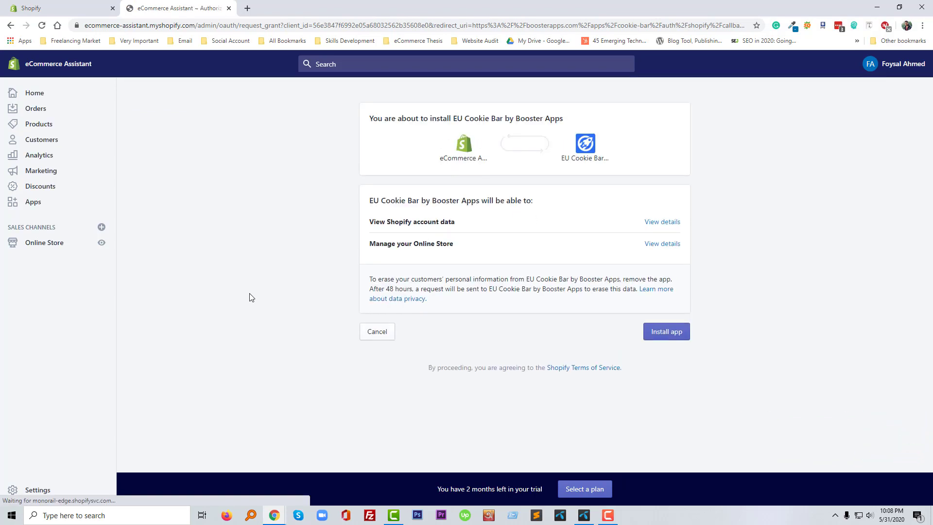
pyautogui.moveTo(606, 362)
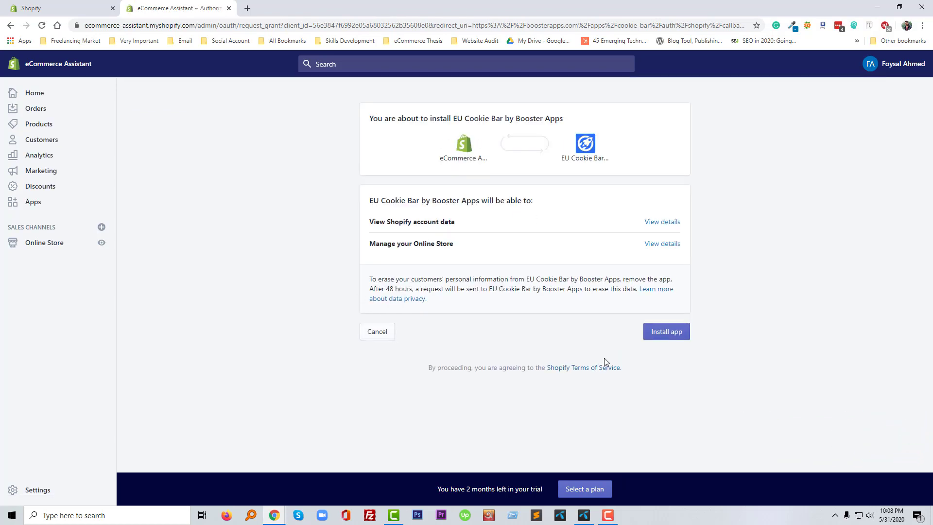
# Install EU Cookie Bar on the eCommerce Assistant store, granting its requested permissions.
pyautogui.click(666, 332)
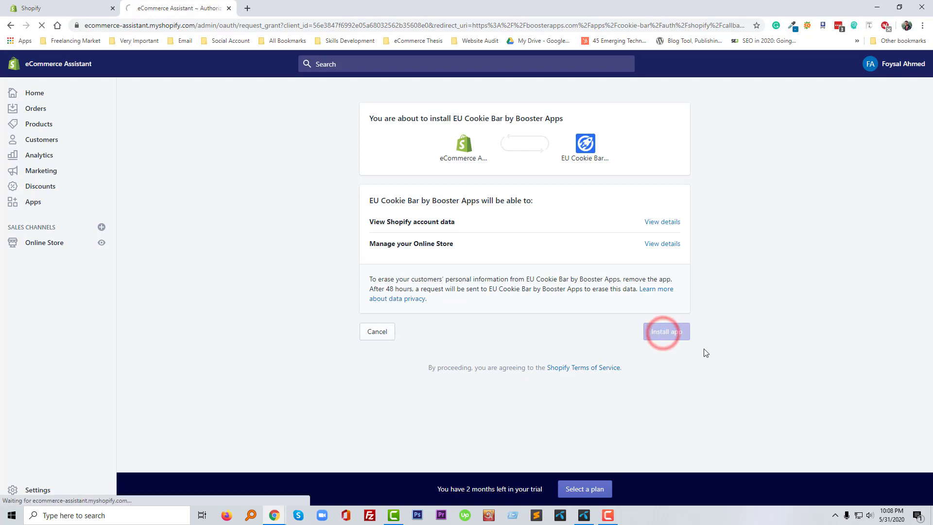
pyautogui.click(666, 331)
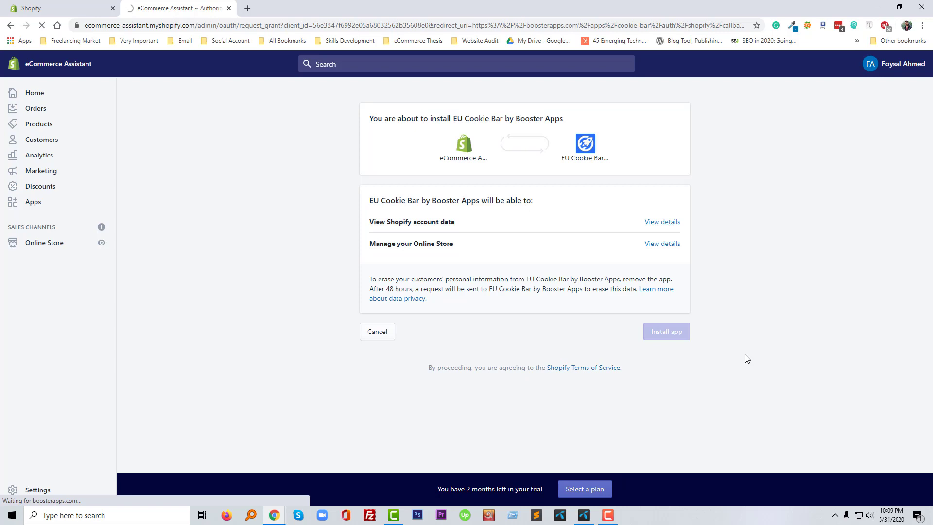
pyautogui.click(666, 331)
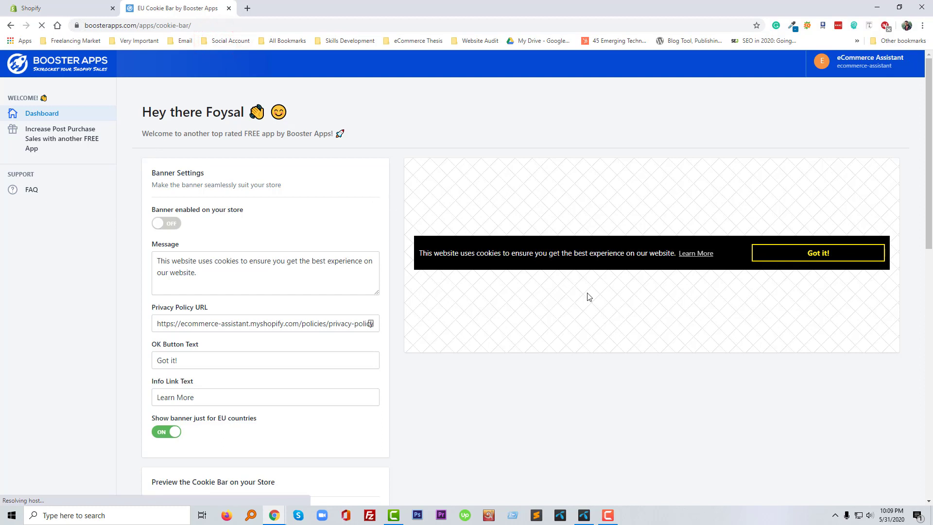
pyautogui.moveTo(449, 230)
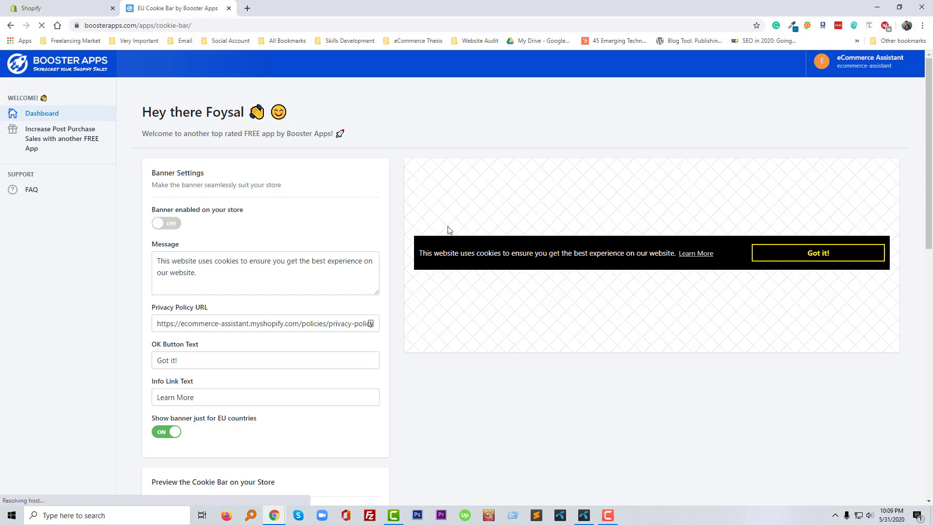
pyautogui.moveTo(497, 256)
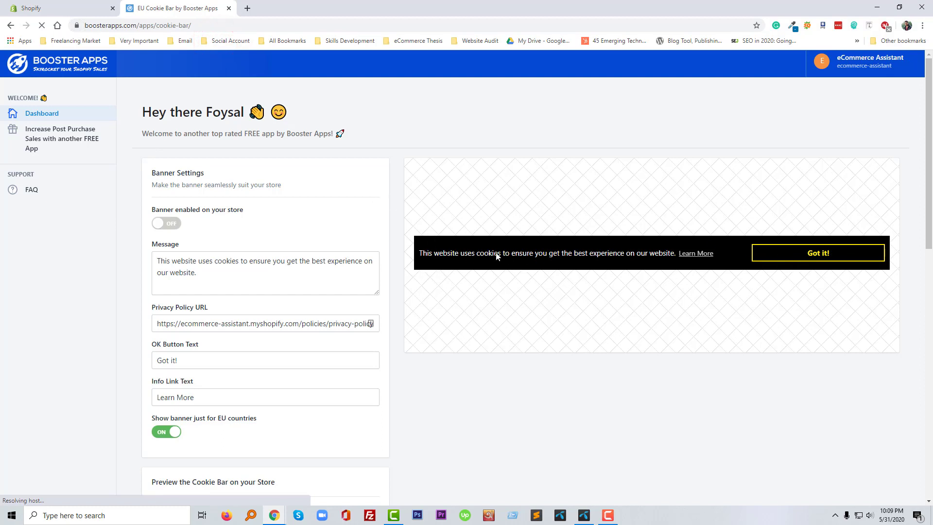
pyautogui.moveTo(205, 214)
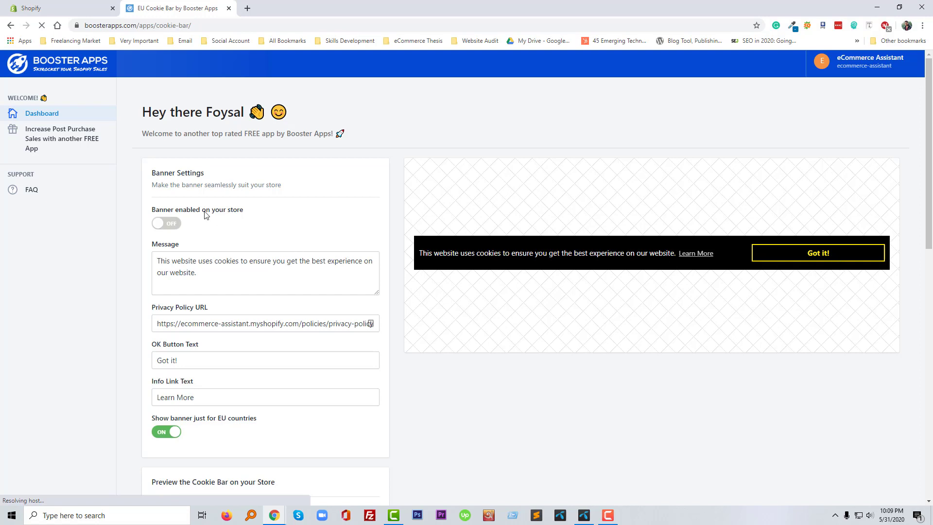
pyautogui.click(286, 266)
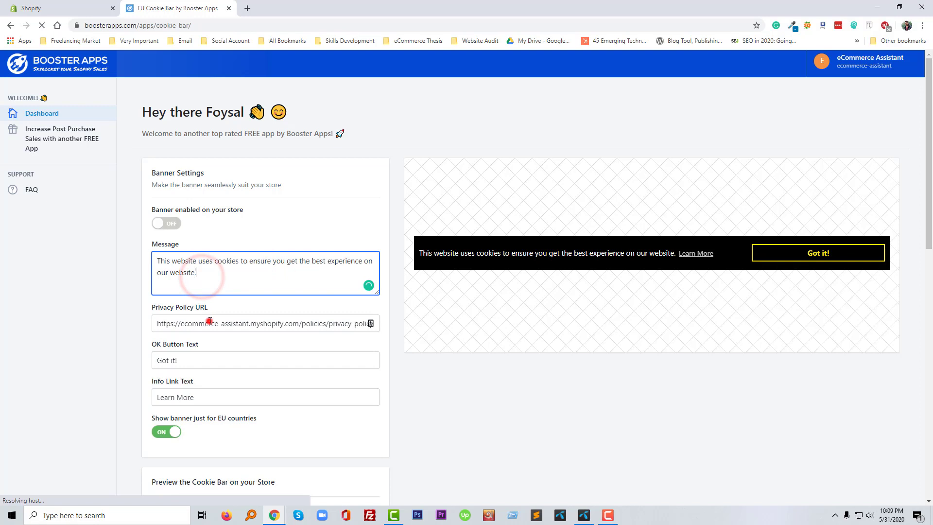
pyautogui.click(247, 323)
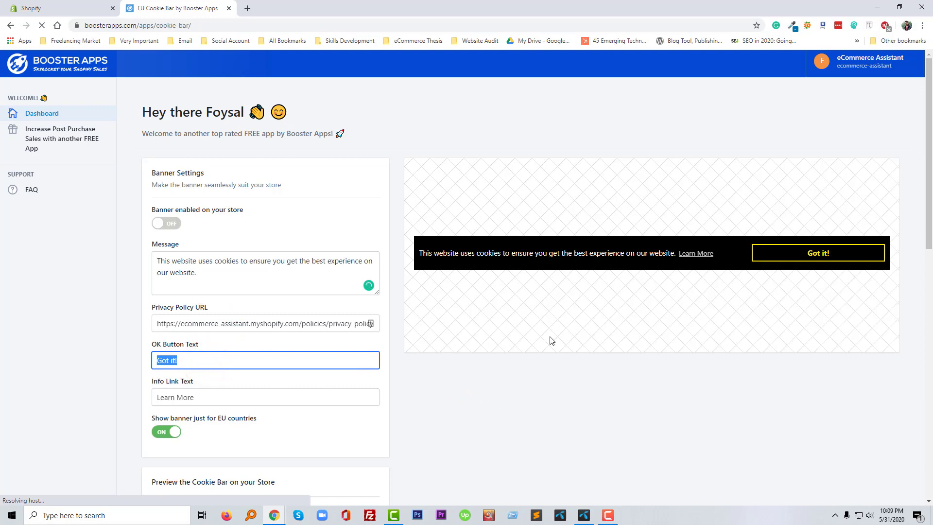
pyautogui.click(264, 397)
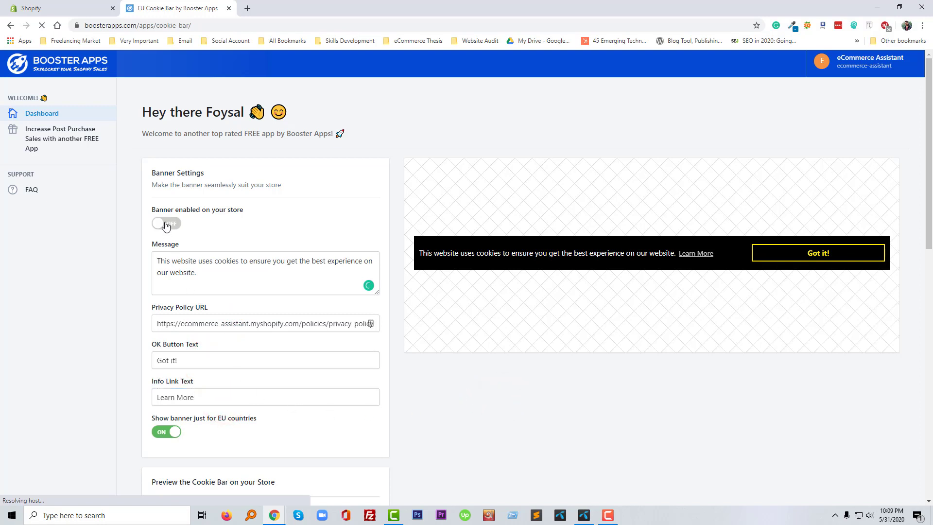
pyautogui.click(166, 223)
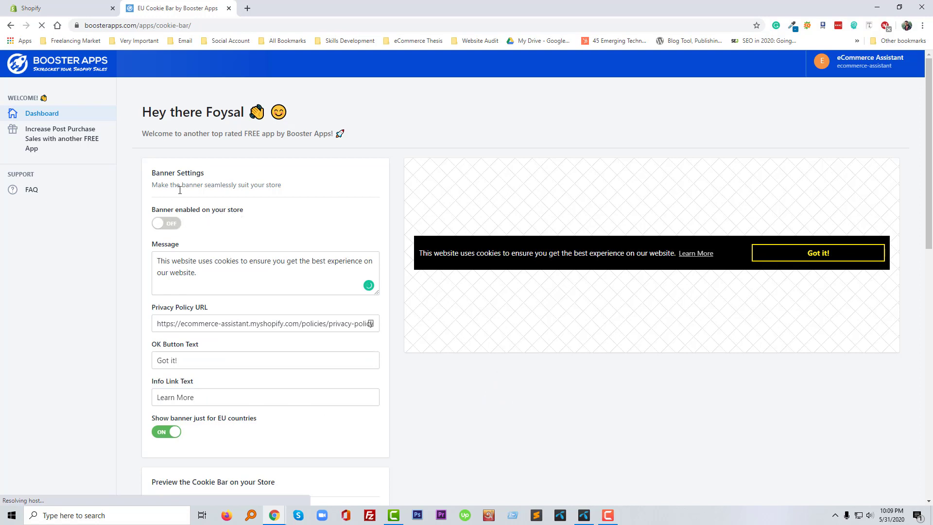
pyautogui.click(166, 222)
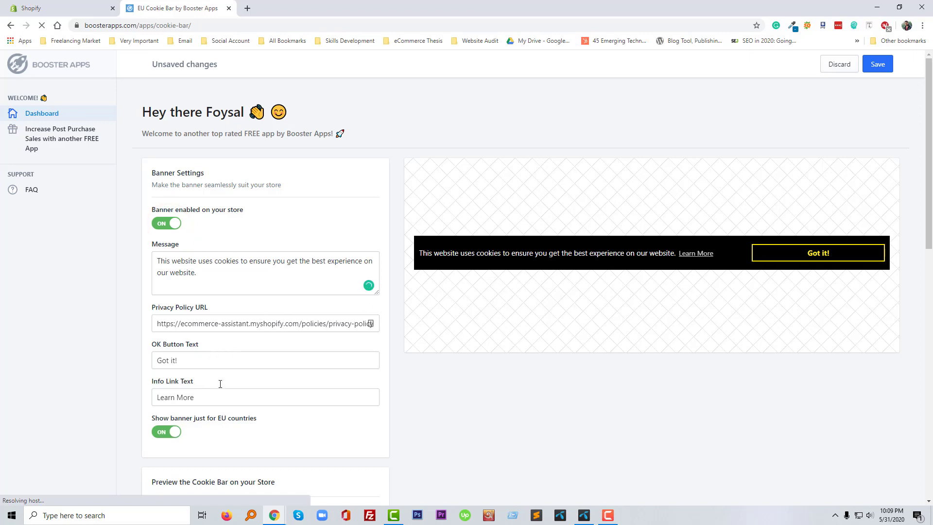
# Scroll down through the EU Cookie Bar design settings and FAQ with the banner enabled.
pyautogui.scroll(-3)
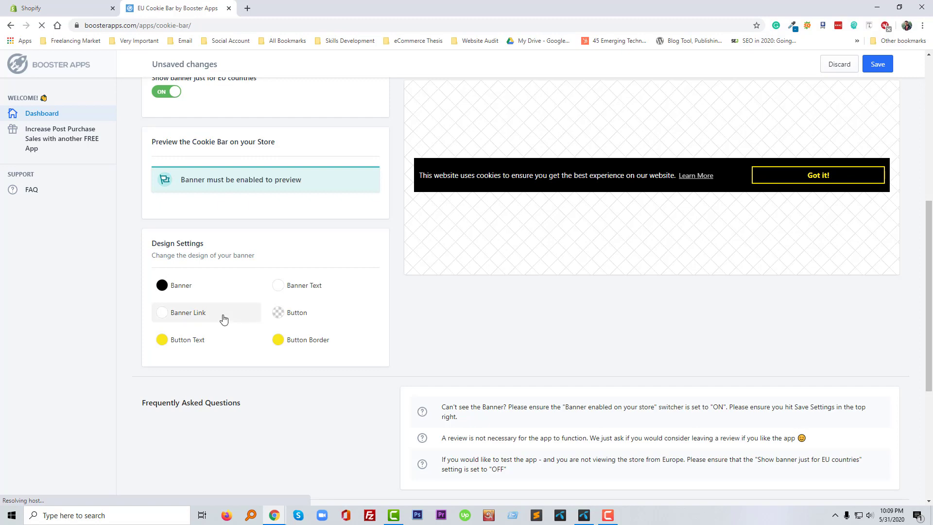
pyautogui.scroll(-3)
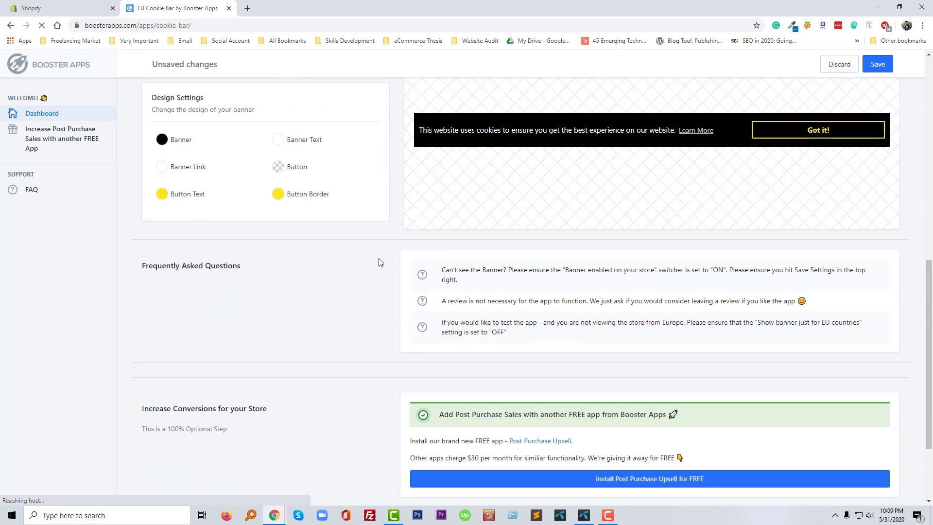
pyautogui.scroll(-3)
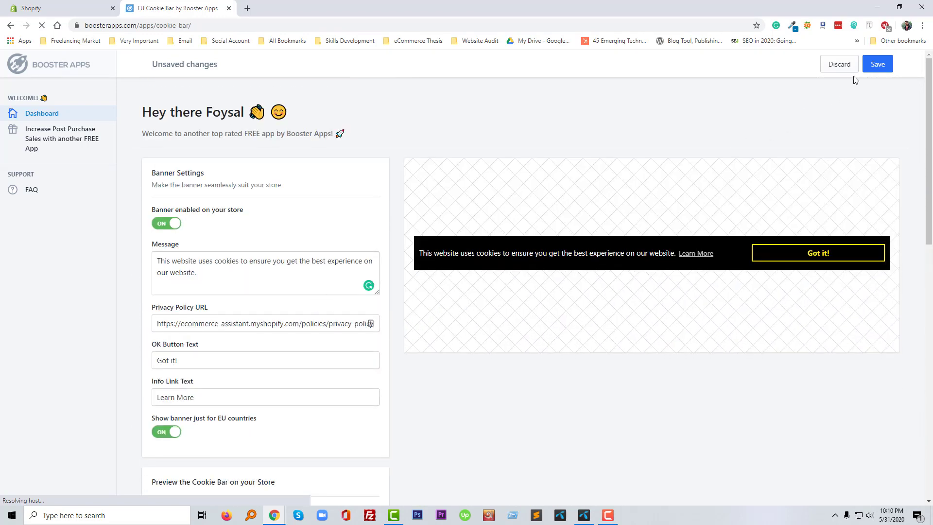
# Save the enabled cookie banner settings and confirm 'Settings updated'.
pyautogui.click(877, 64)
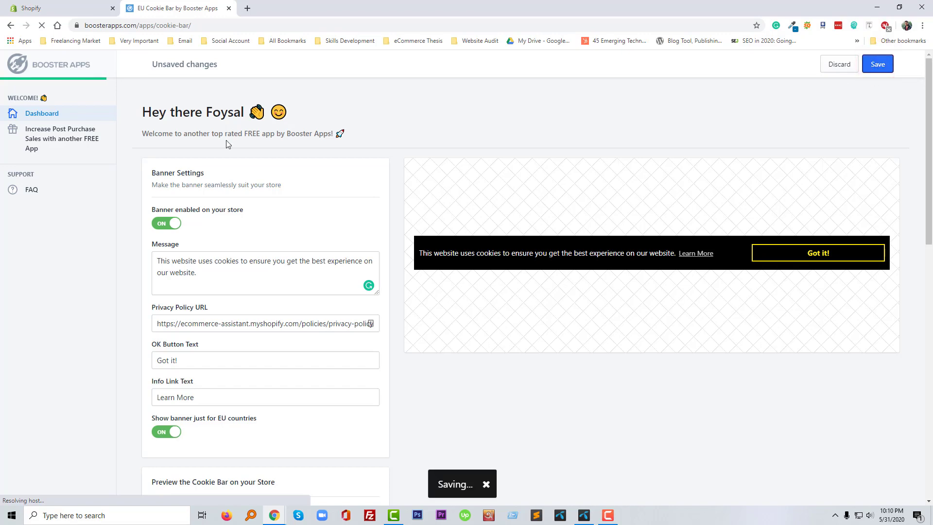
pyautogui.click(877, 64)
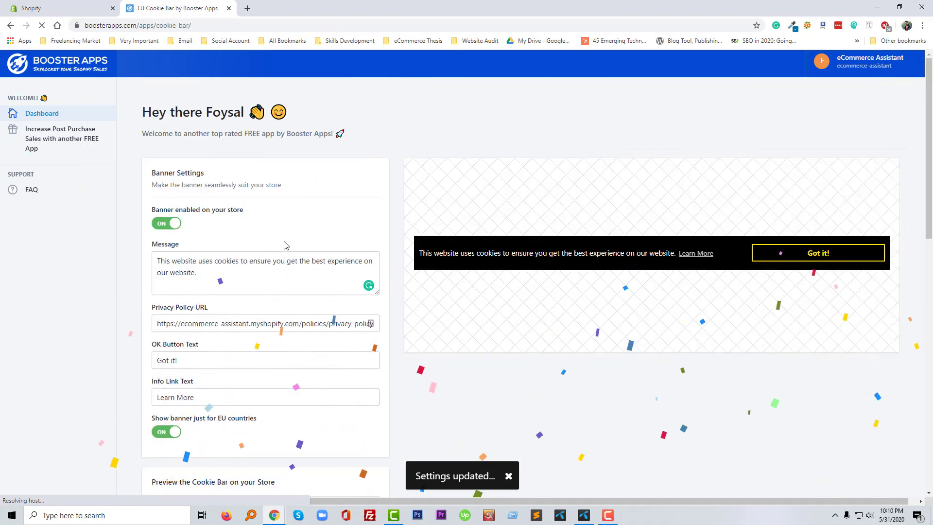
pyautogui.scroll(-3)
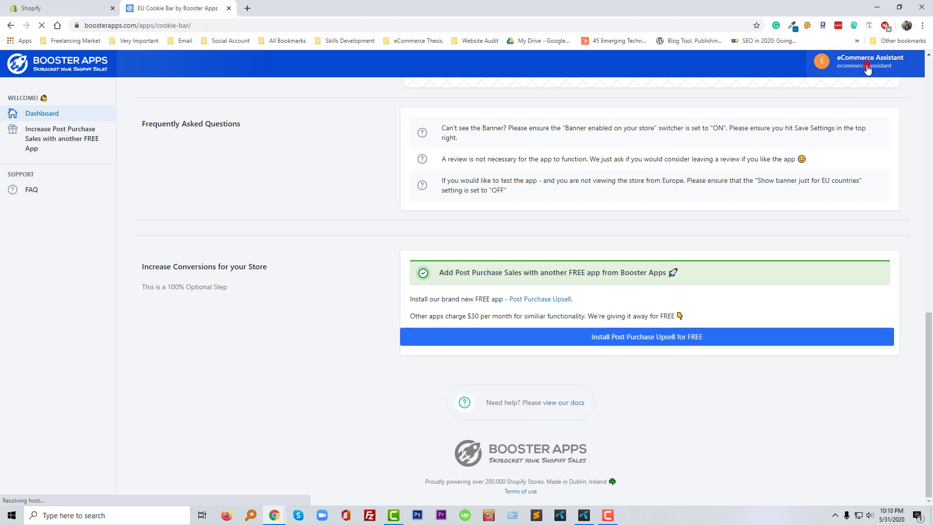
# Leave the Booster Apps dashboard via the account options, returning to the store's Apps page.
pyautogui.click(869, 62)
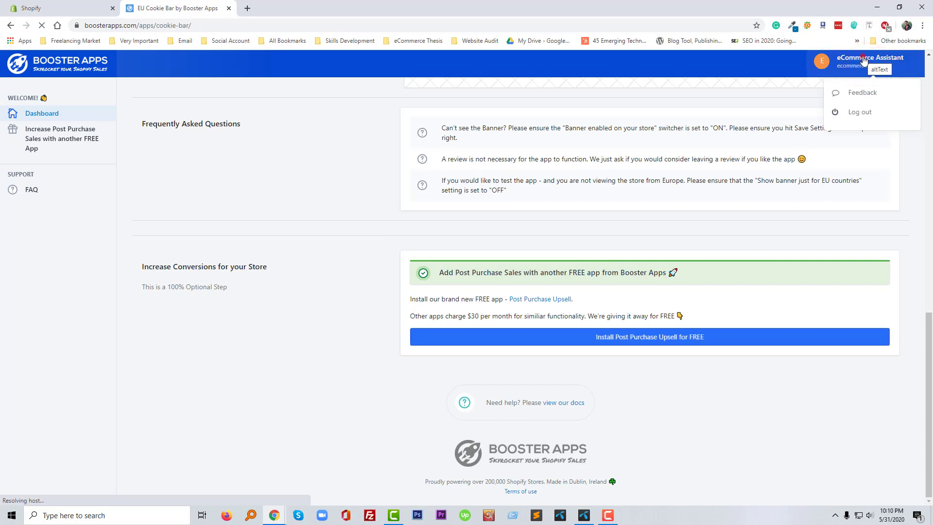
pyautogui.click(232, 22)
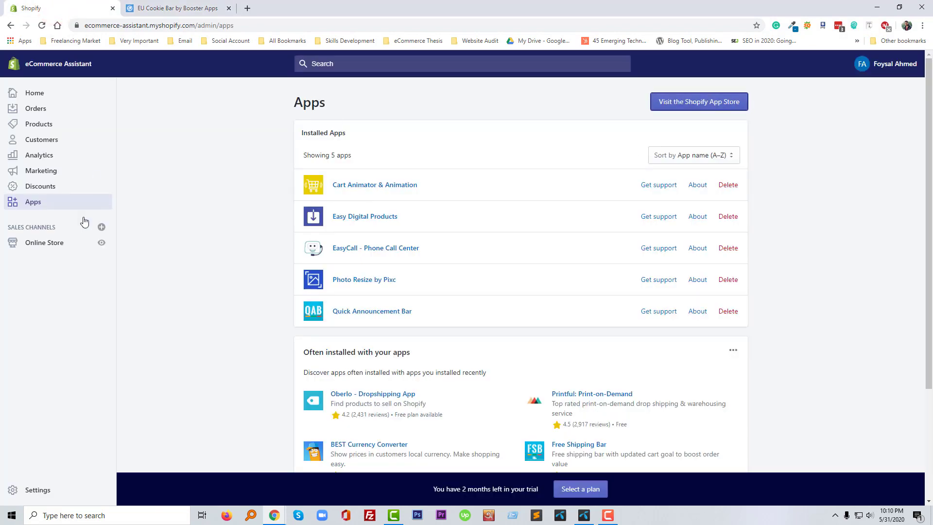
# View the live eCommerce Assistant storefront home page in a new tab.
pyautogui.click(101, 242)
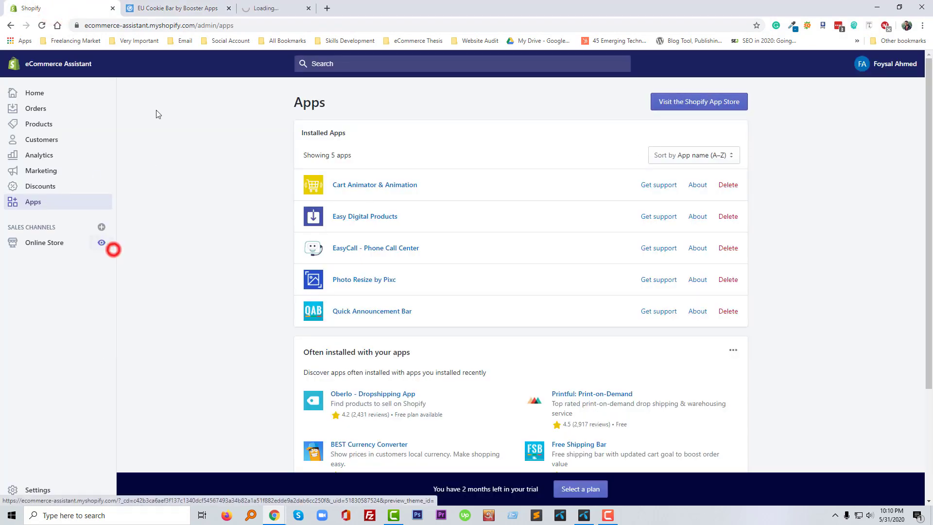
pyautogui.click(101, 242)
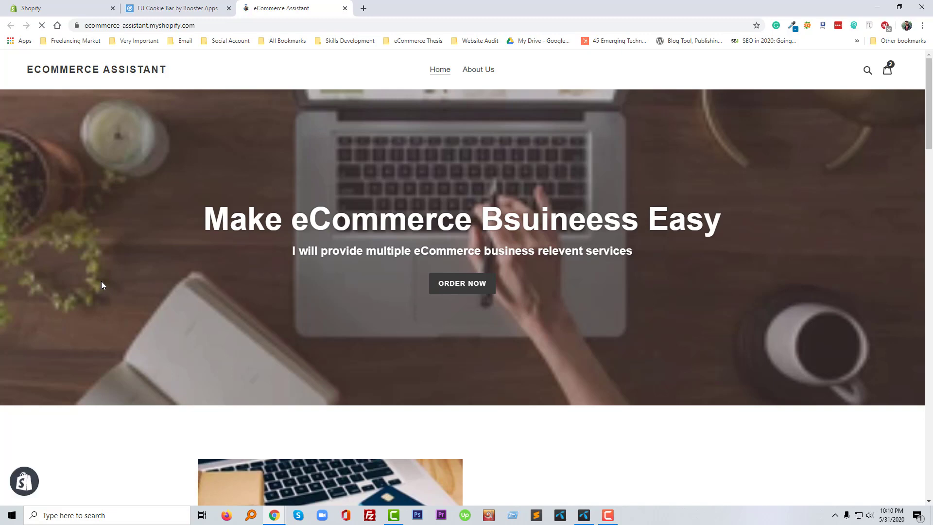
pyautogui.scroll(-3)
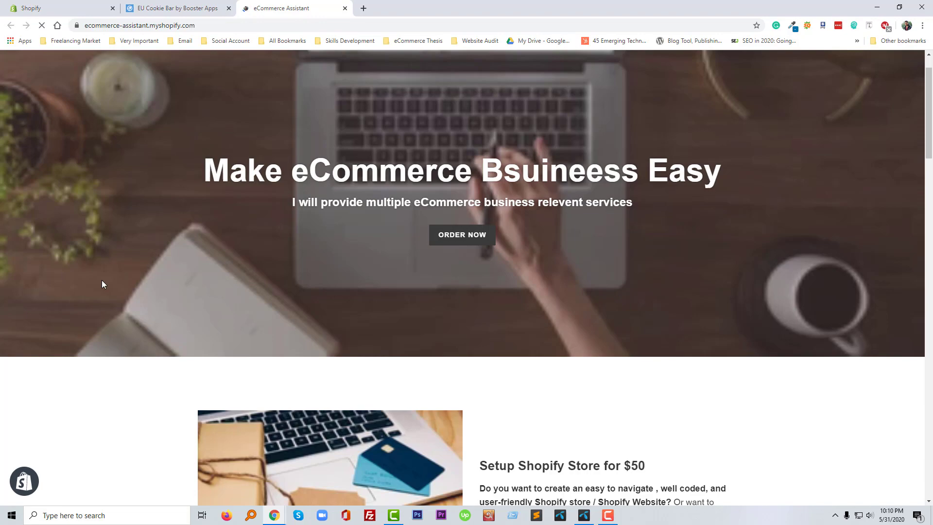
pyautogui.scroll(-3)
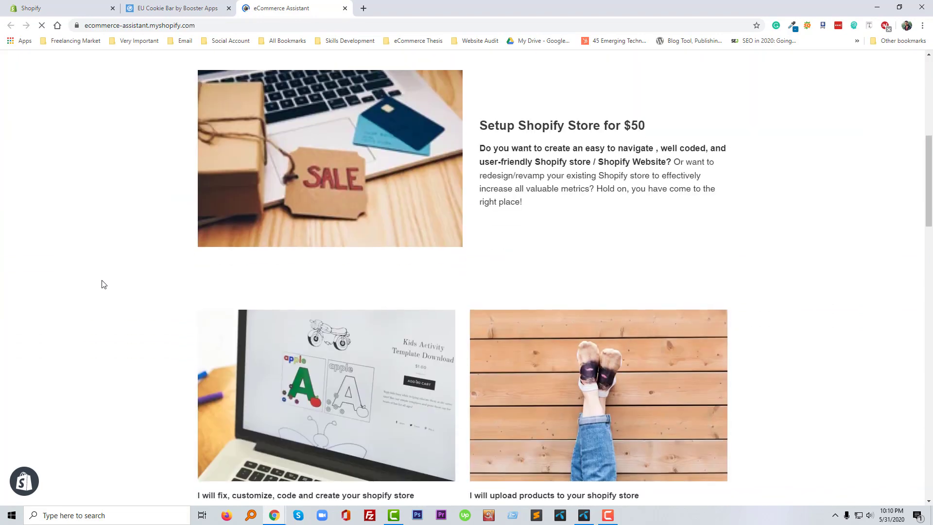
pyautogui.scroll(-3)
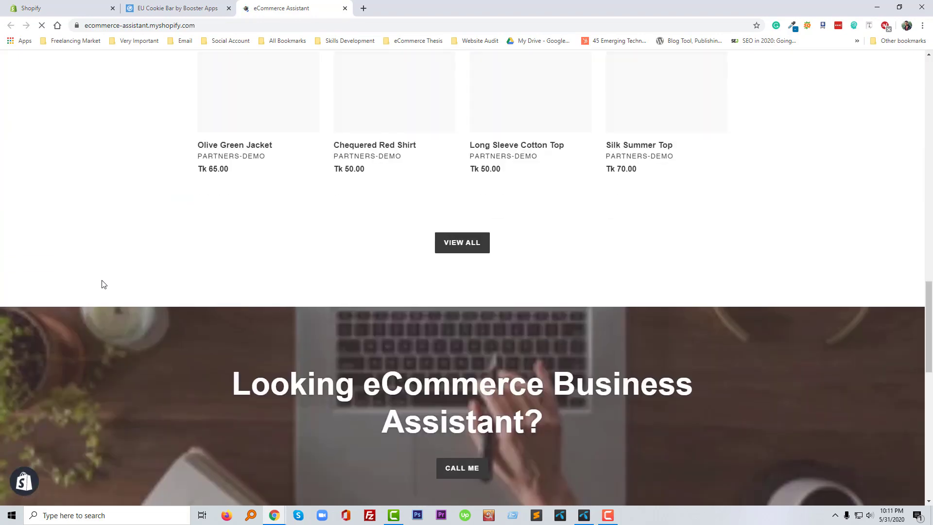
pyautogui.scroll(-3)
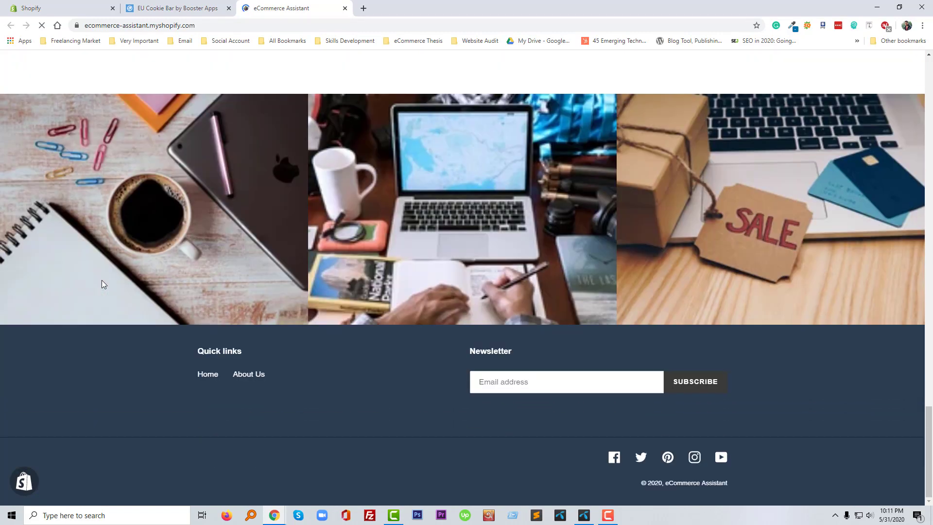
pyautogui.moveTo(190, 85)
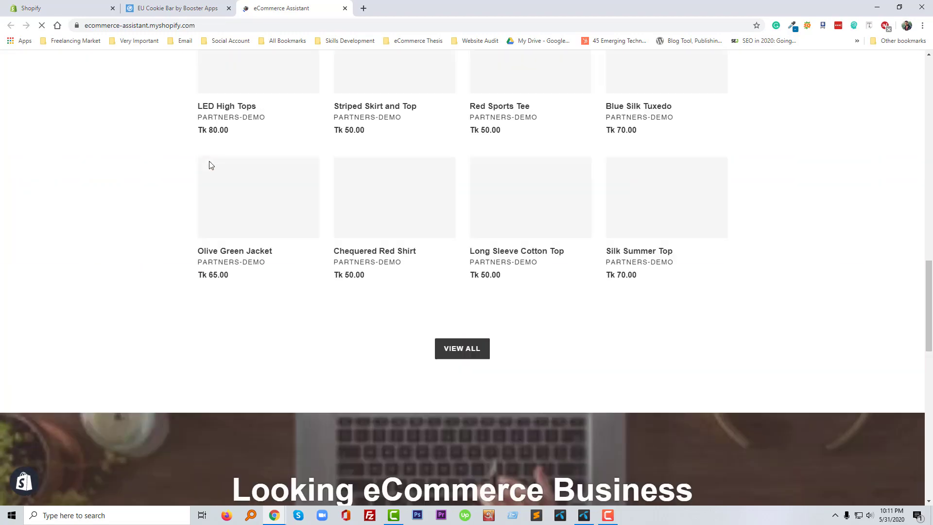
pyautogui.scroll(3)
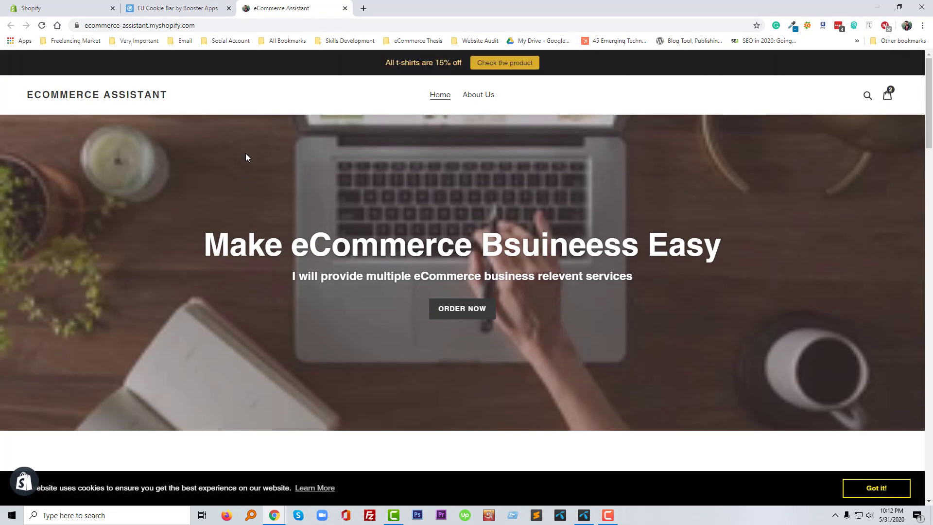
pyautogui.moveTo(126, 496)
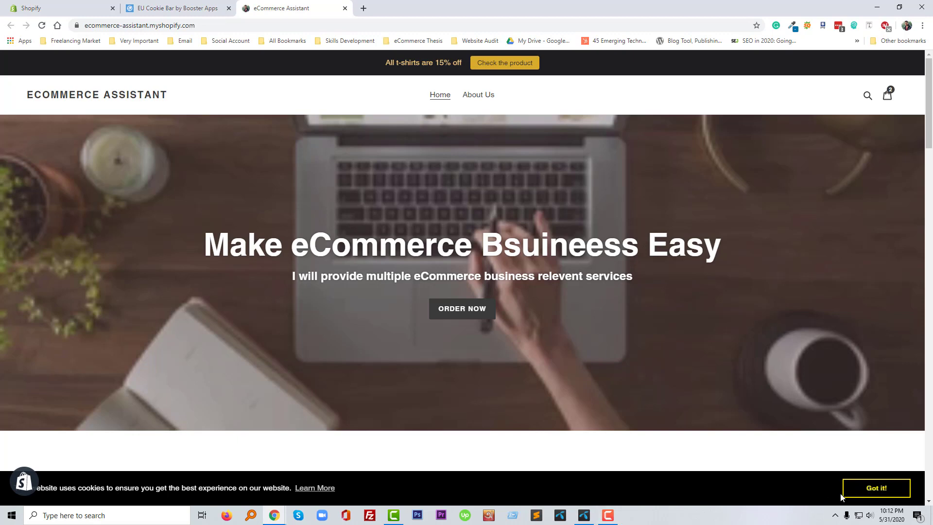
pyautogui.moveTo(492, 489)
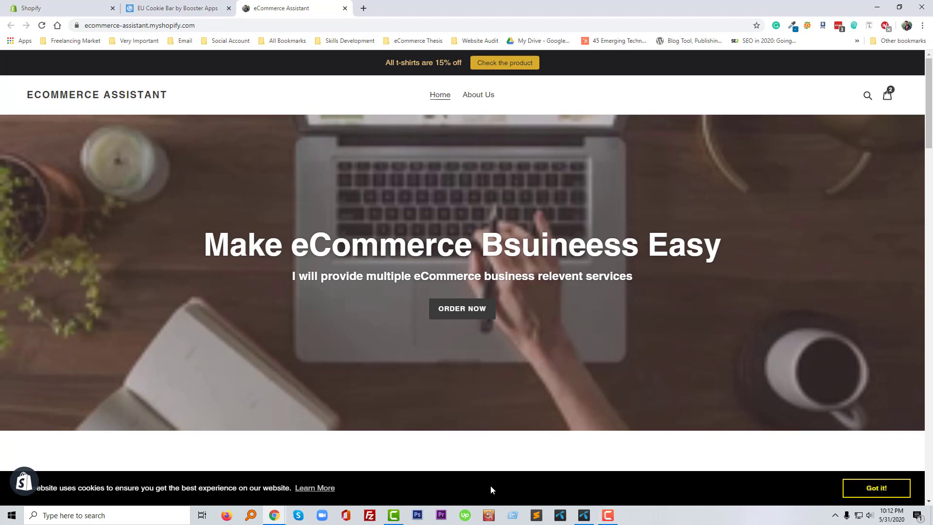
pyautogui.moveTo(370, 400)
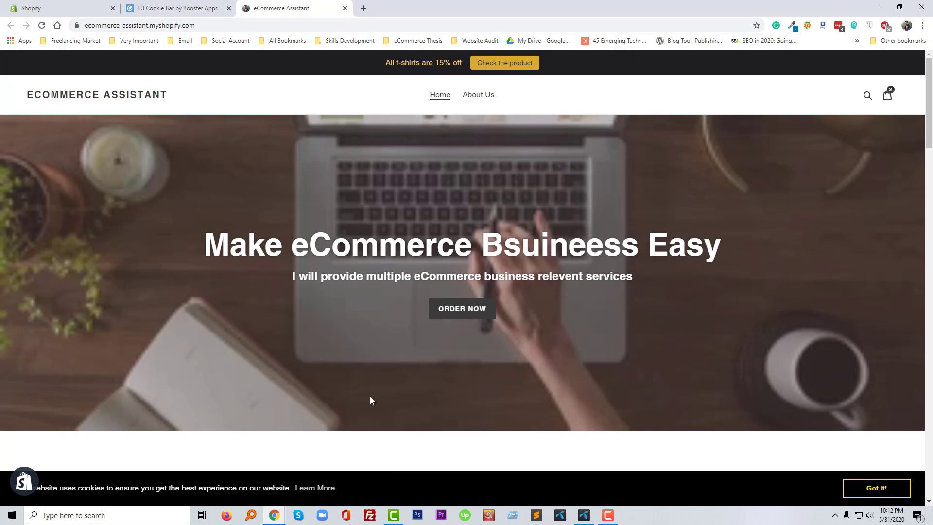